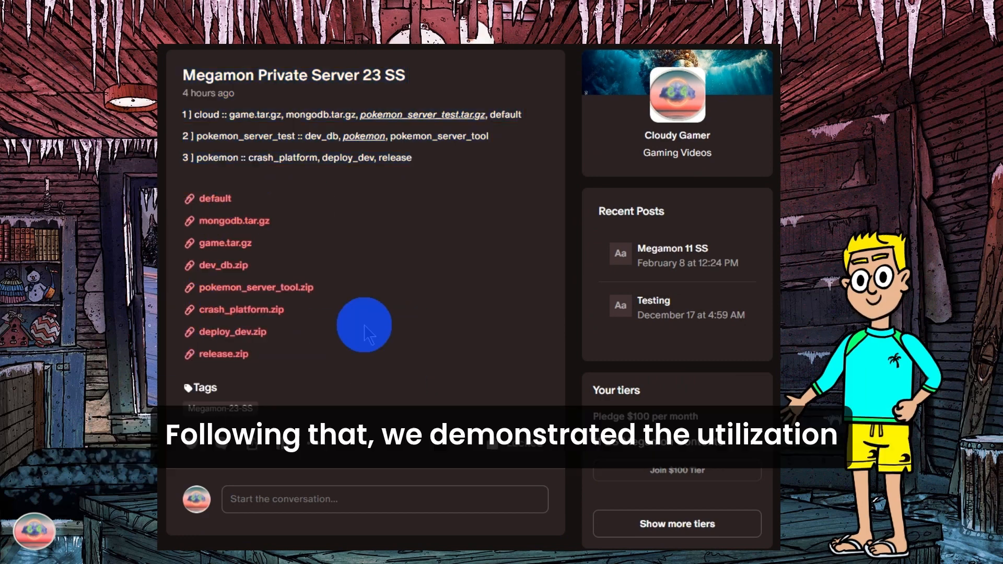
mouse_move(397, 378)
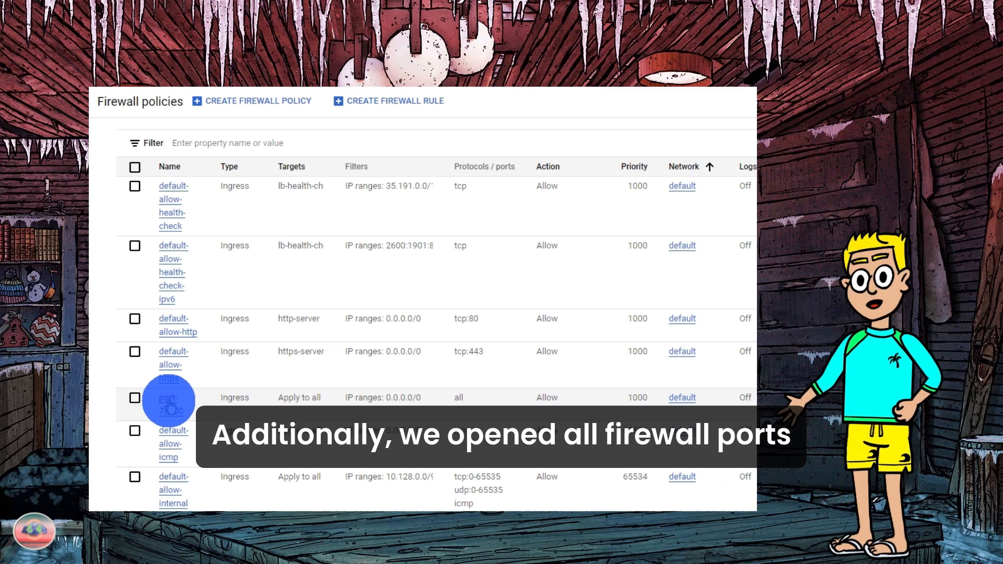
Check the all-ports firewall rule and start a browser SSH session to instance-testings.
left_click(169, 397)
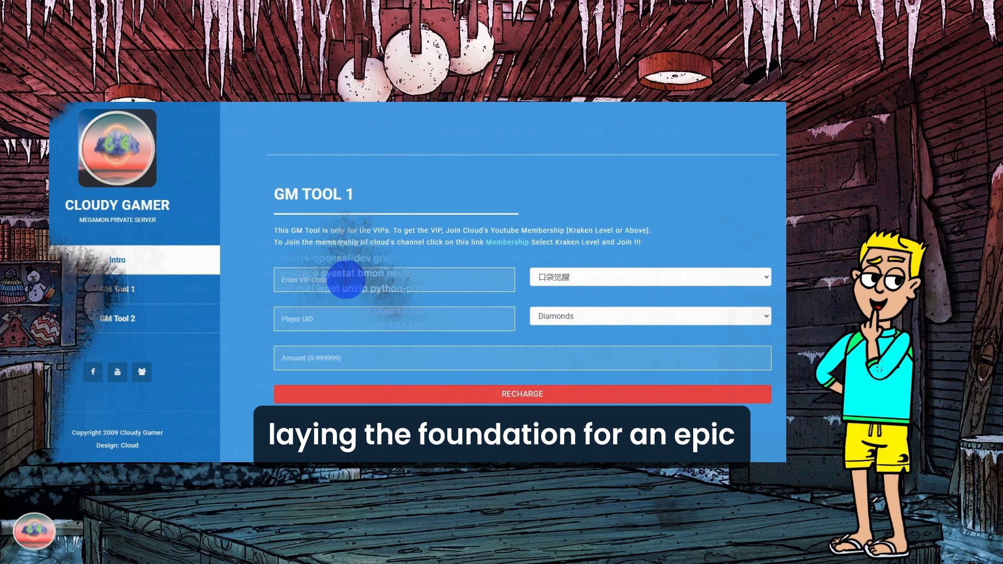
type("7")
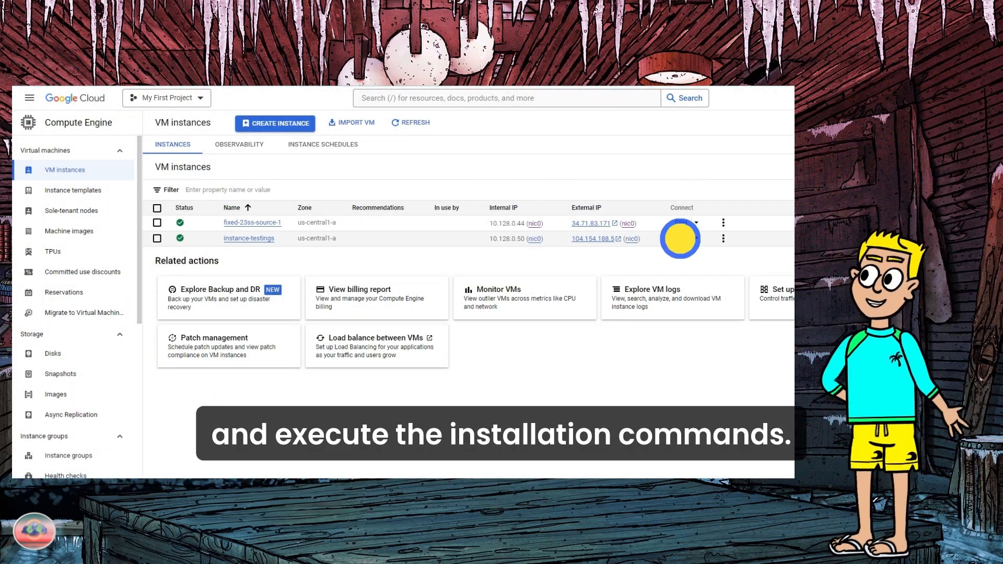
left_click(681, 238)
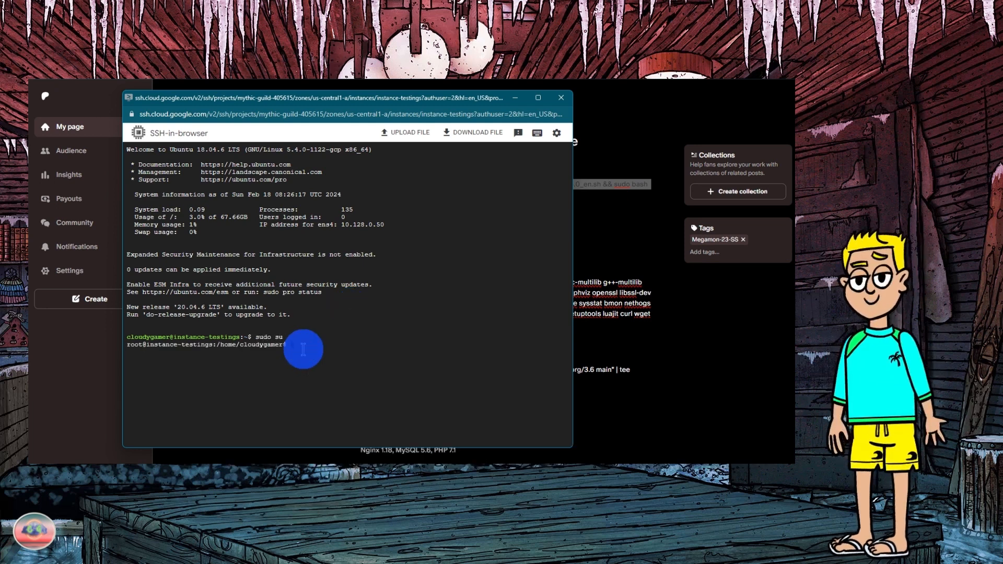
Download and run the aaPanel Ubuntu 6.0 install script with wget as root.
type("wget -O install.sh http://www.aapanel.com/script/install-ubuntu_6.0_en.sh && sudo bash install.sh aapanel")
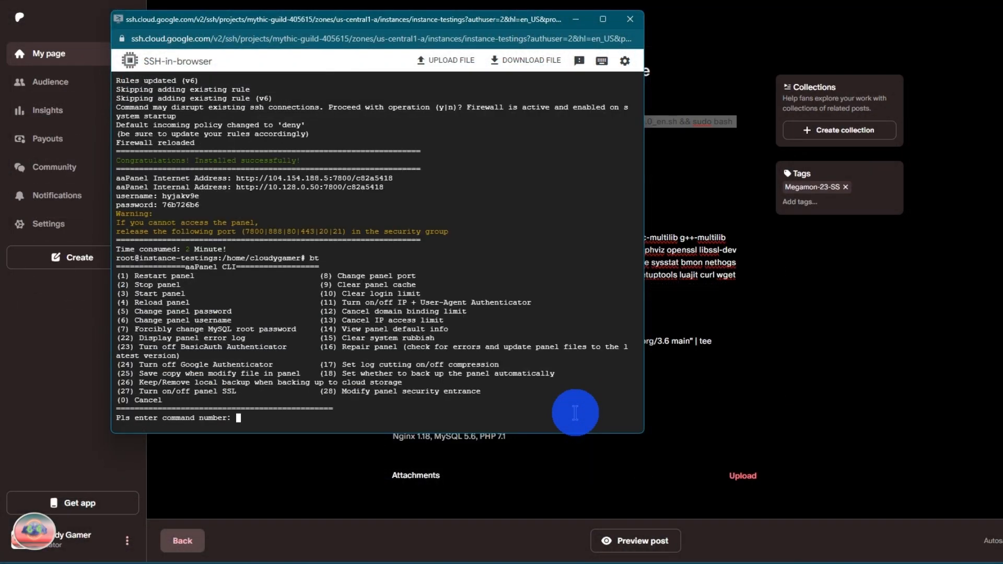
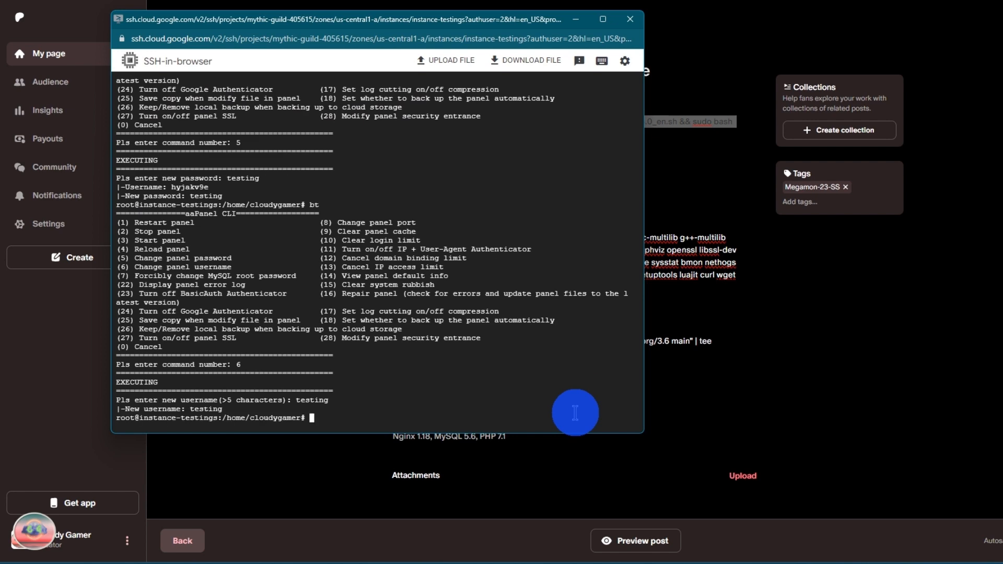
type("14")
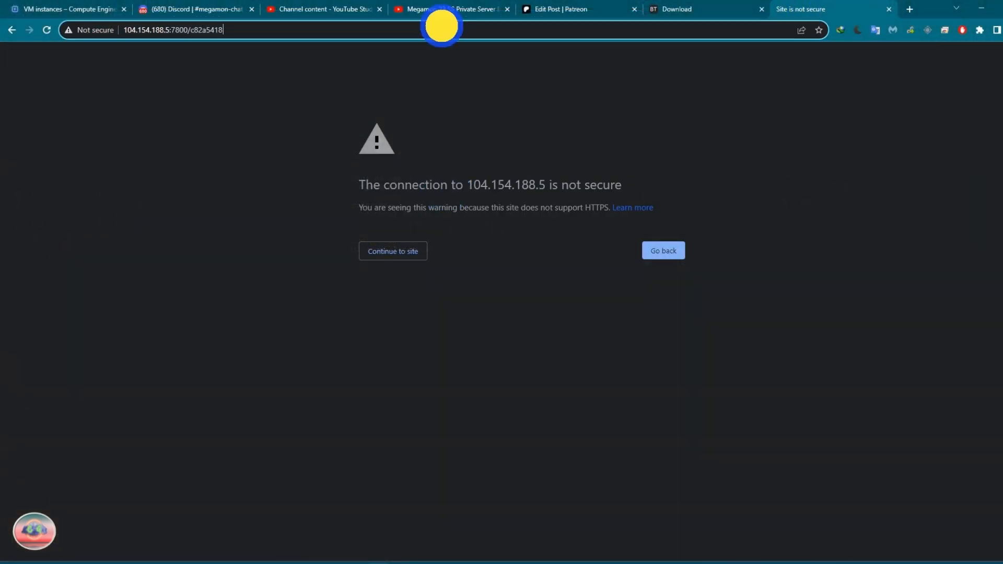
Continue past the insecure-connection warning and log in to the panel as testing.
left_click(393, 251)
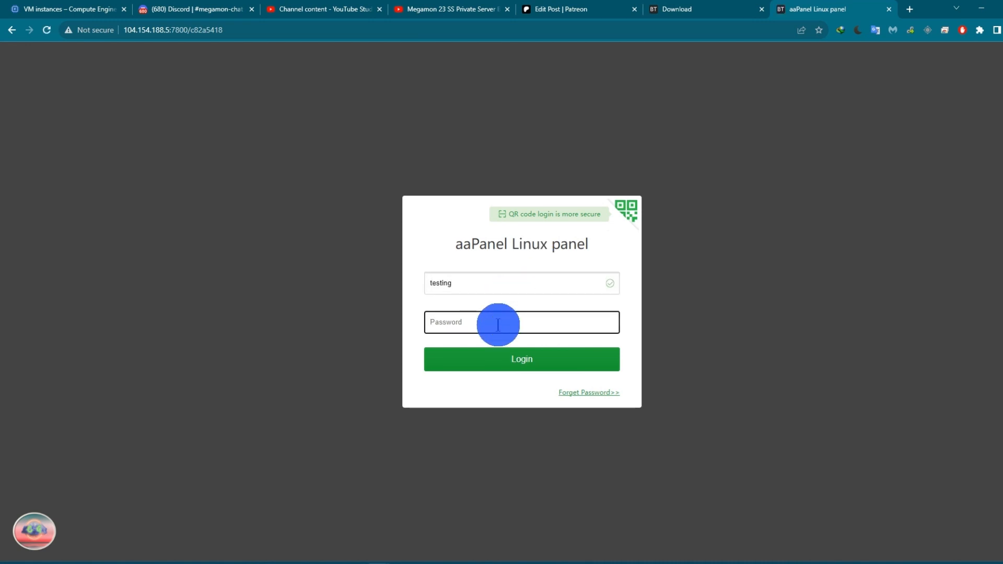
left_click(521, 358)
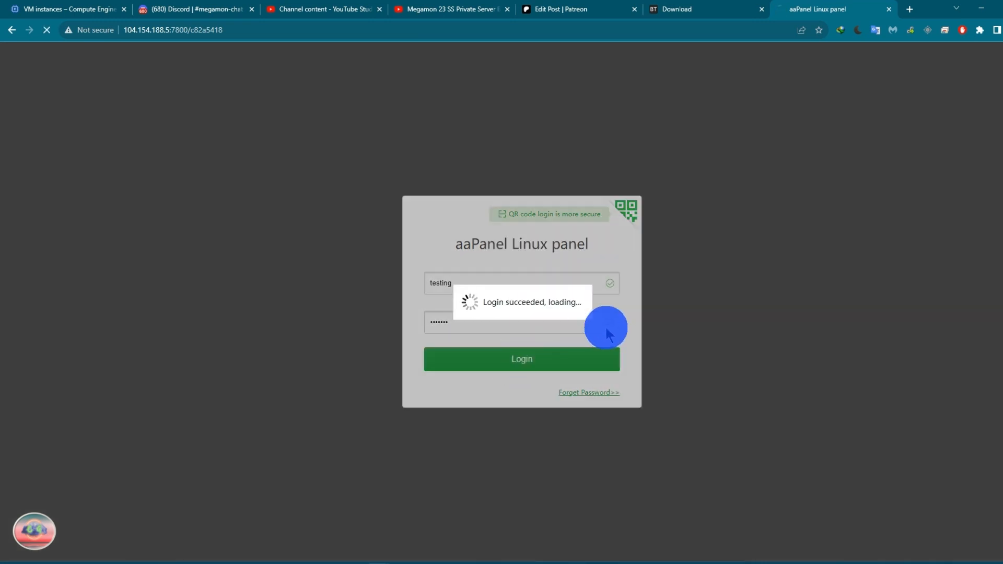
left_click(521, 358)
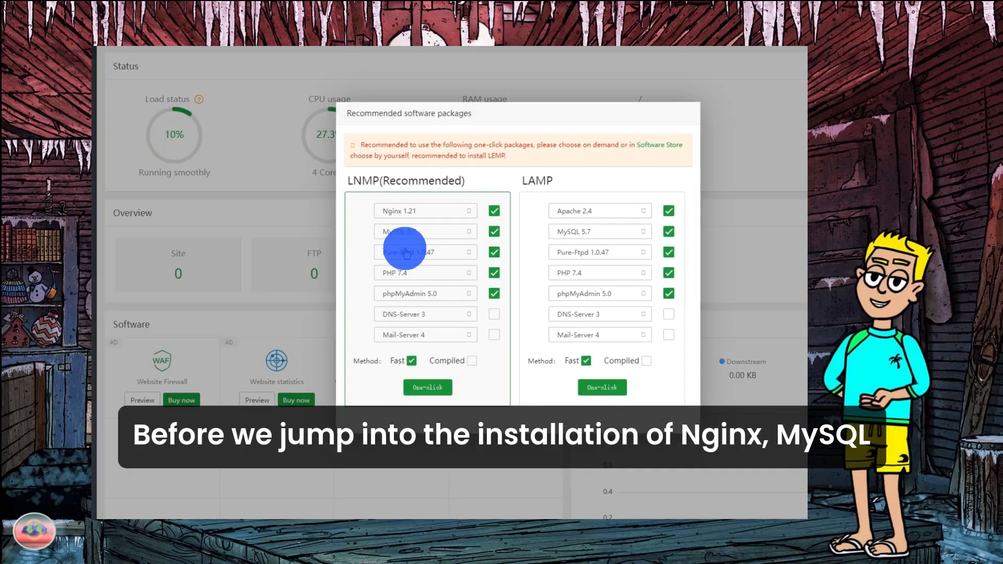
Choose MySQL 5.6 for the recommended LNMP stack.
left_click(424, 232)
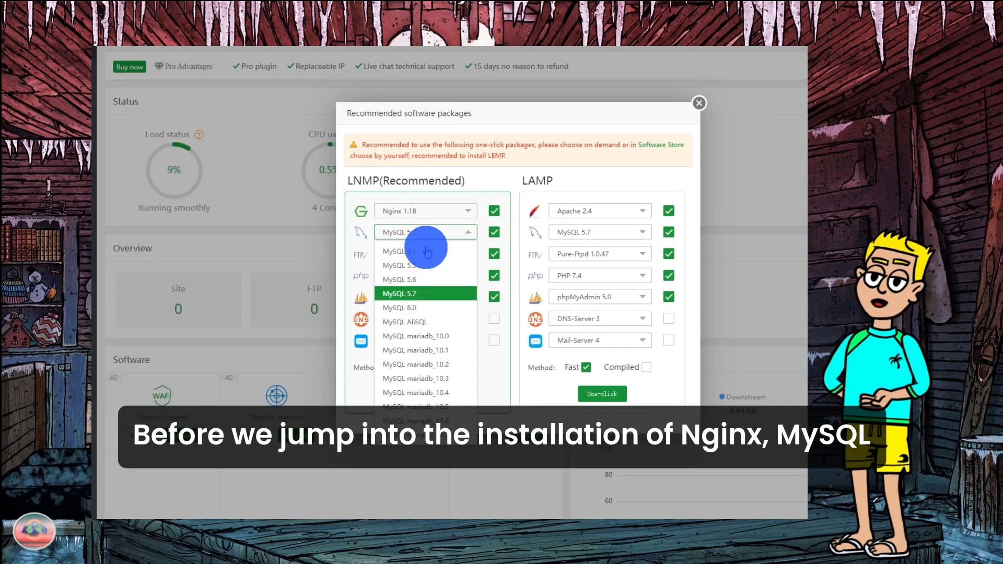
left_click(398, 279)
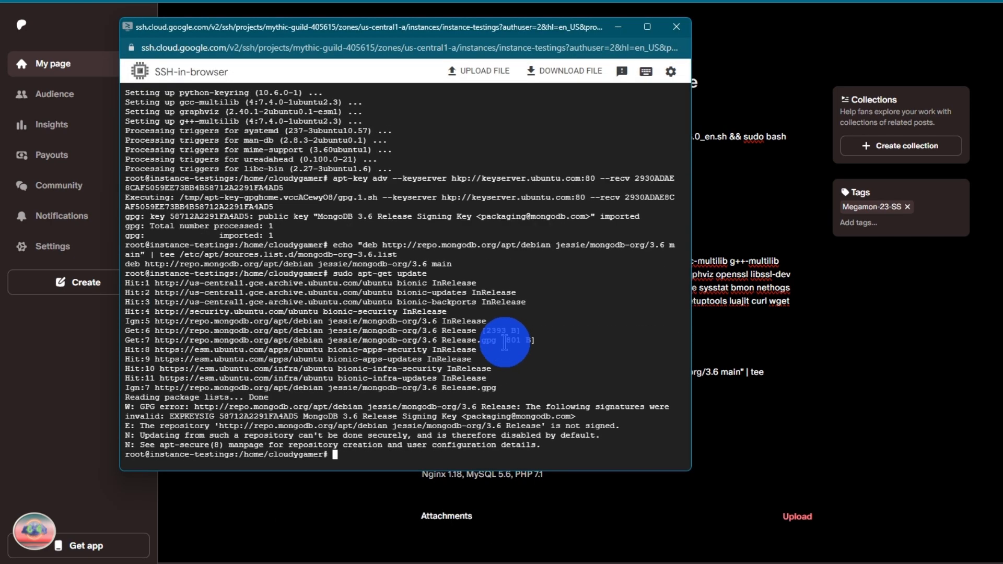
Import the MongoDB 3.6 key and repository in the terminal and run apt-get update.
left_click(676, 27)
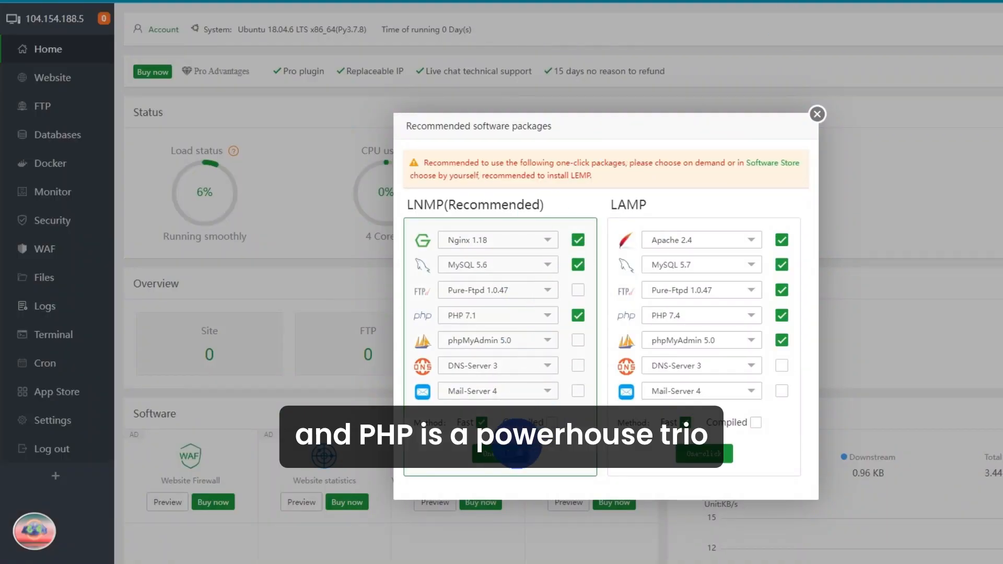
Launch the one-click LNMP install of Nginx 1.18, MySQL 5.6 and PHP 7.1.
left_click(486, 453)
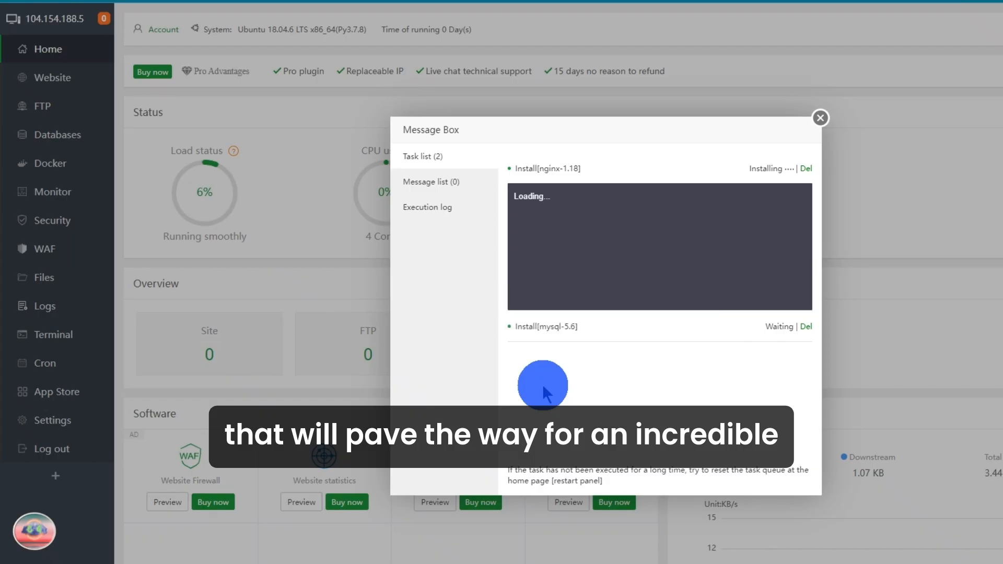